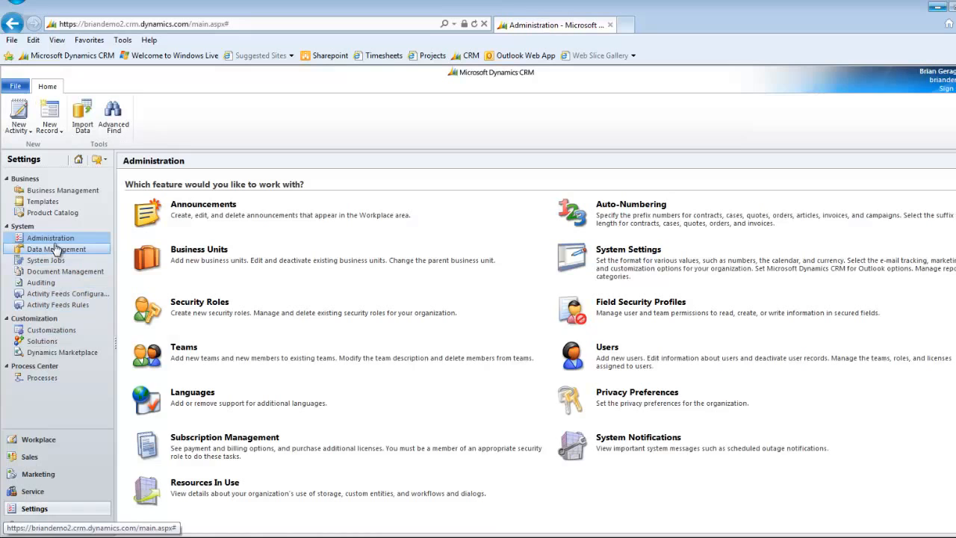
# Go to Settings > Administration > Field Security Profiles.
pyautogui.click(56, 249)
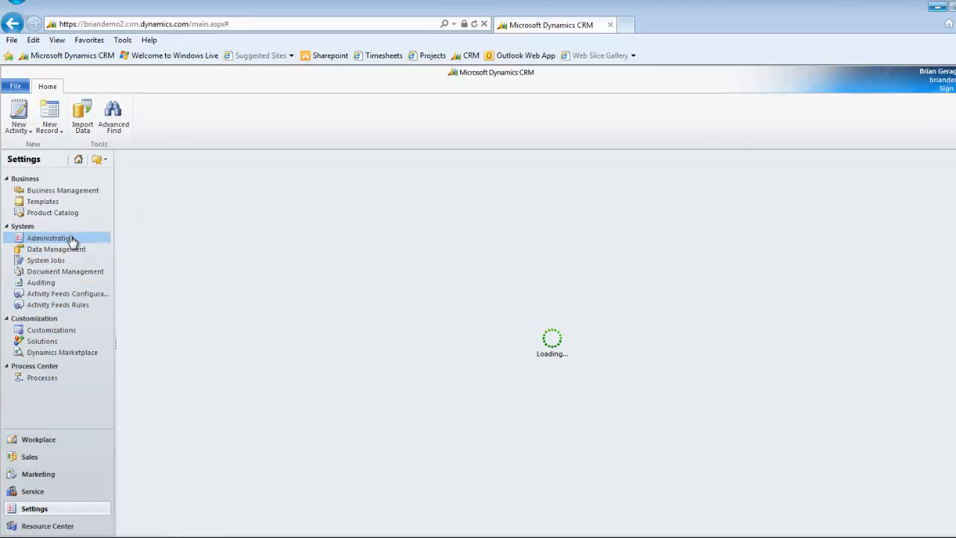
pyautogui.click(50, 237)
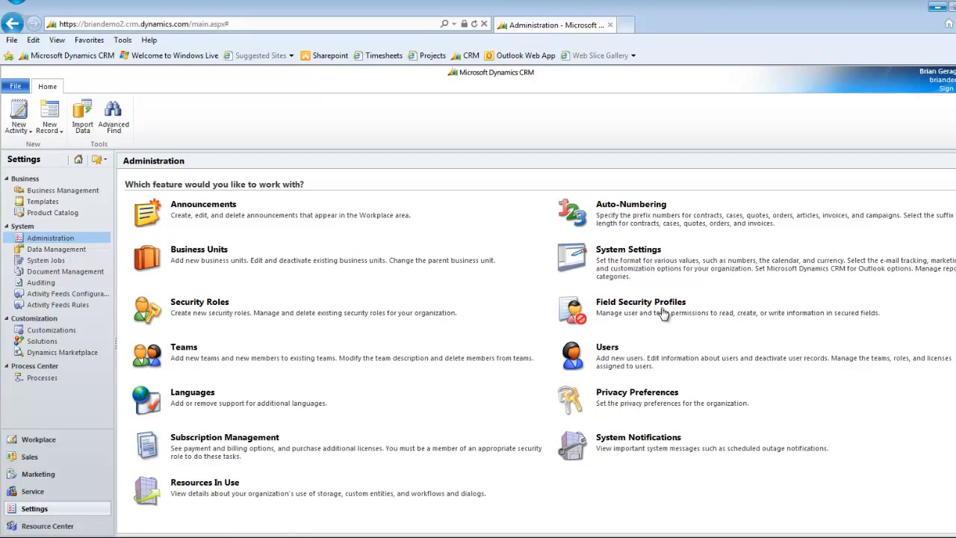
pyautogui.click(641, 302)
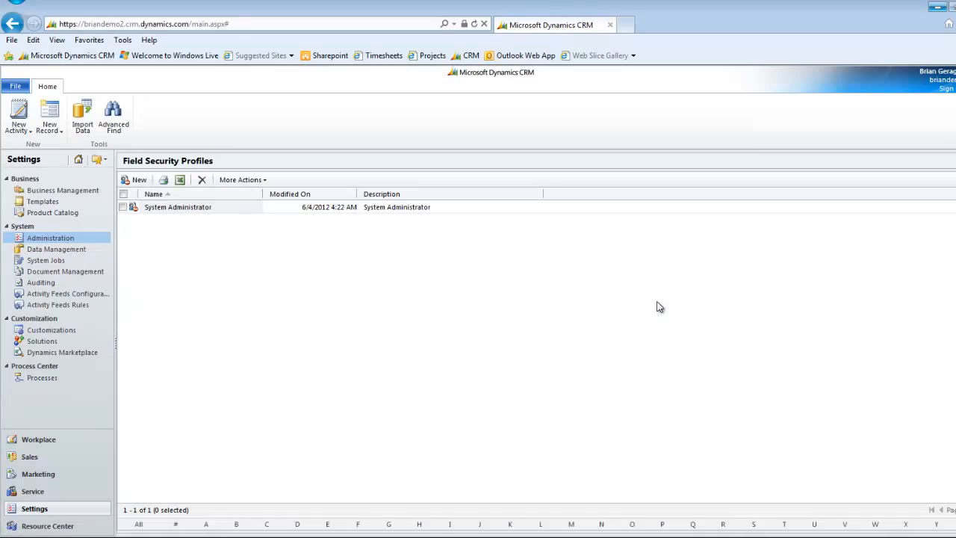
pyautogui.moveTo(142, 201)
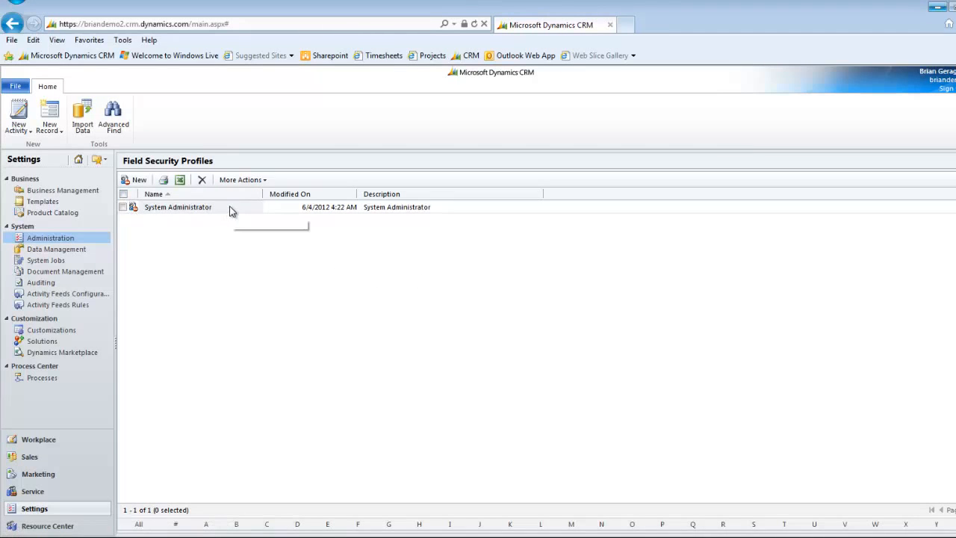
# Open the System Administrator profile and review its users and empty field permissions.
pyautogui.doubleClick(178, 207)
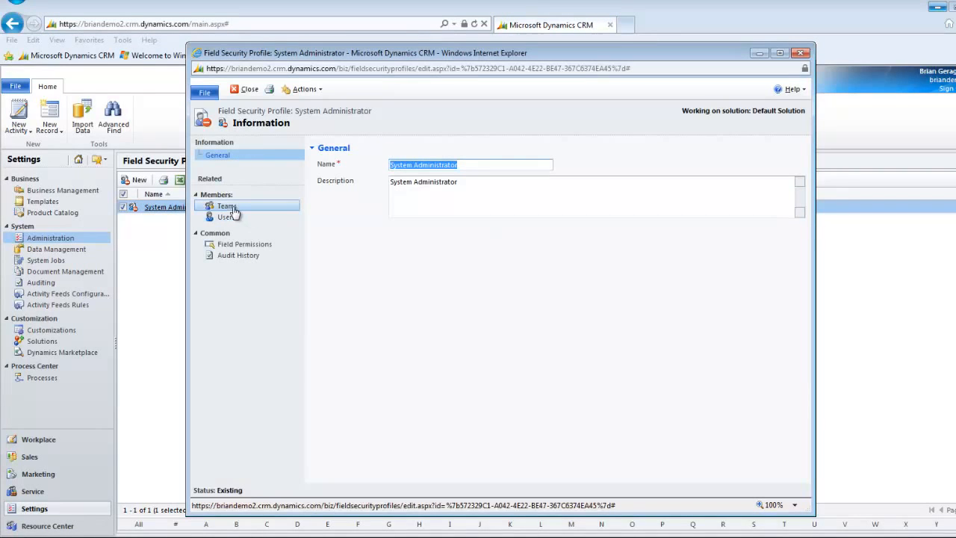
pyautogui.moveTo(251, 208)
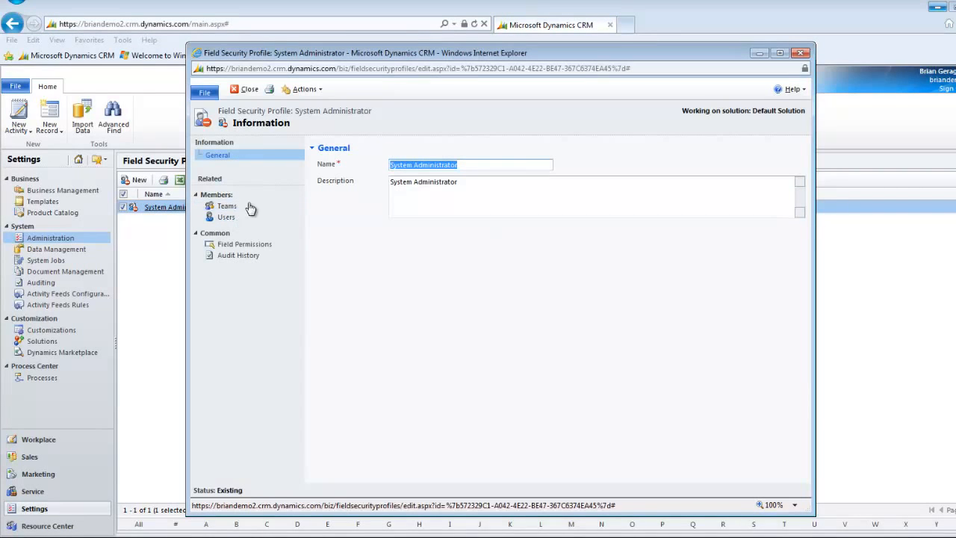
pyautogui.moveTo(227, 205)
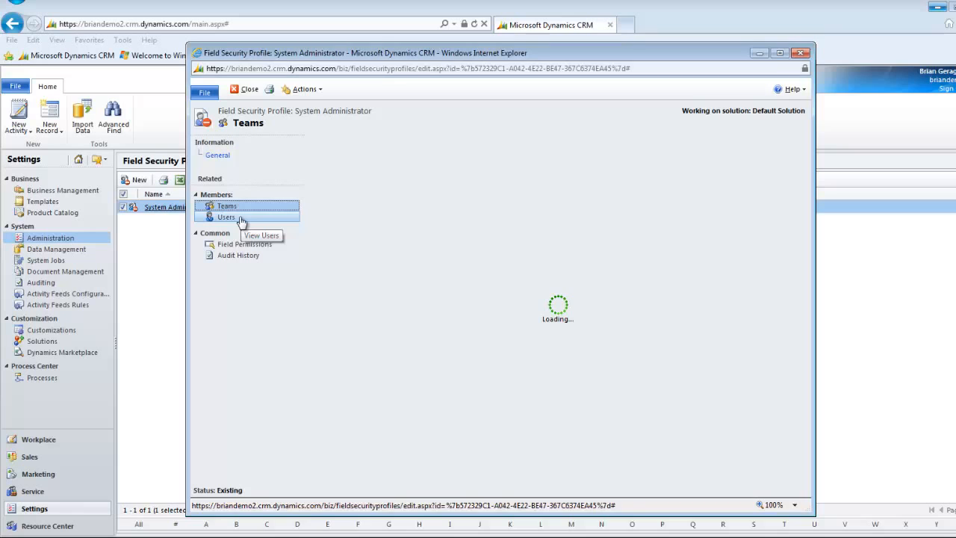
pyautogui.click(226, 217)
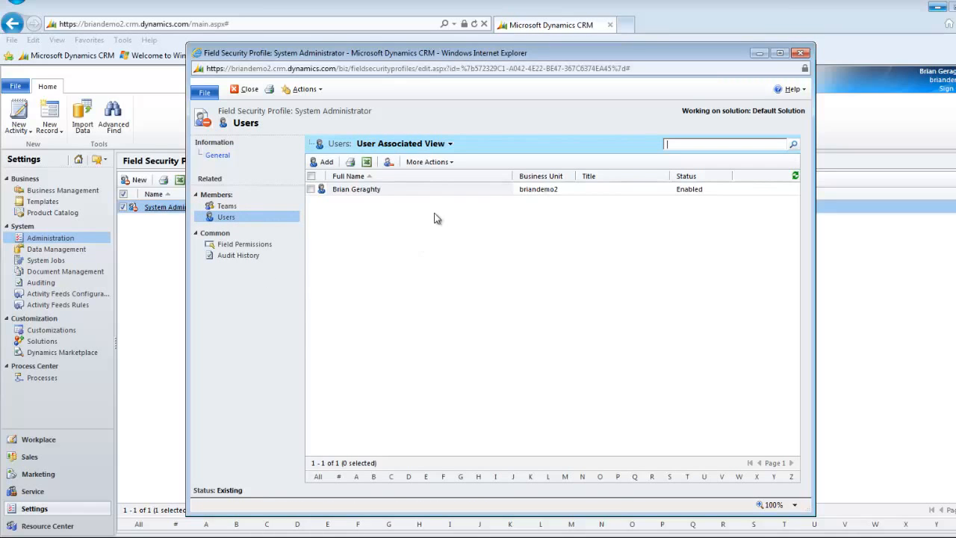
pyautogui.moveTo(244, 244)
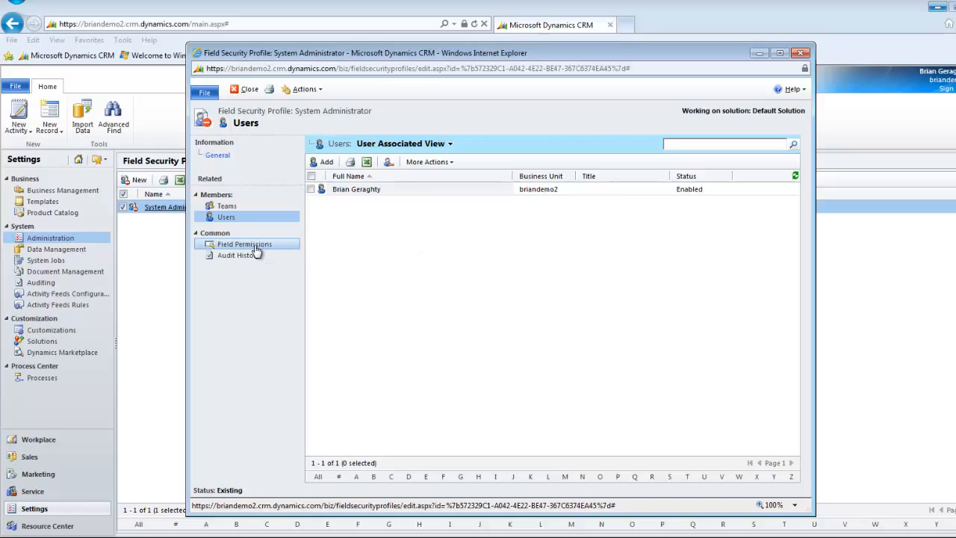
pyautogui.moveTo(244, 244)
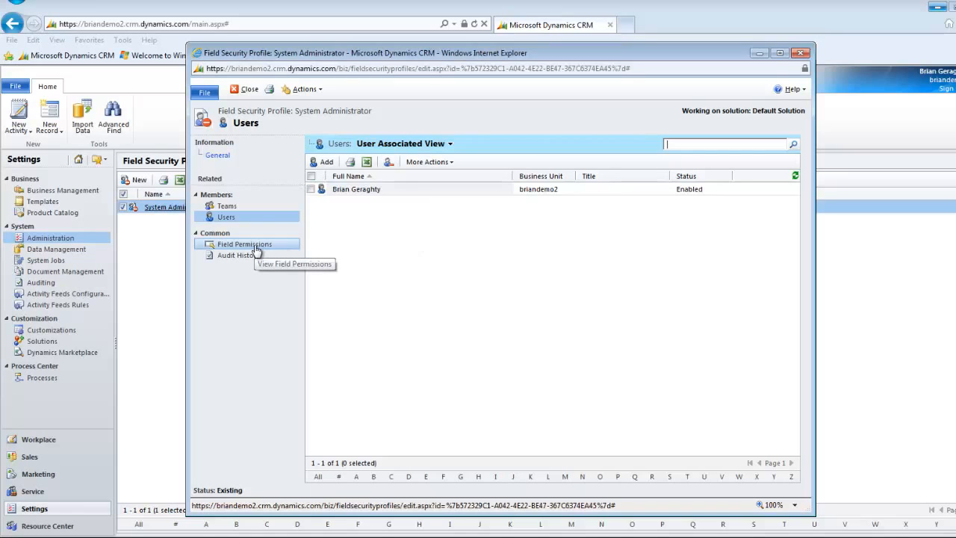
pyautogui.click(245, 244)
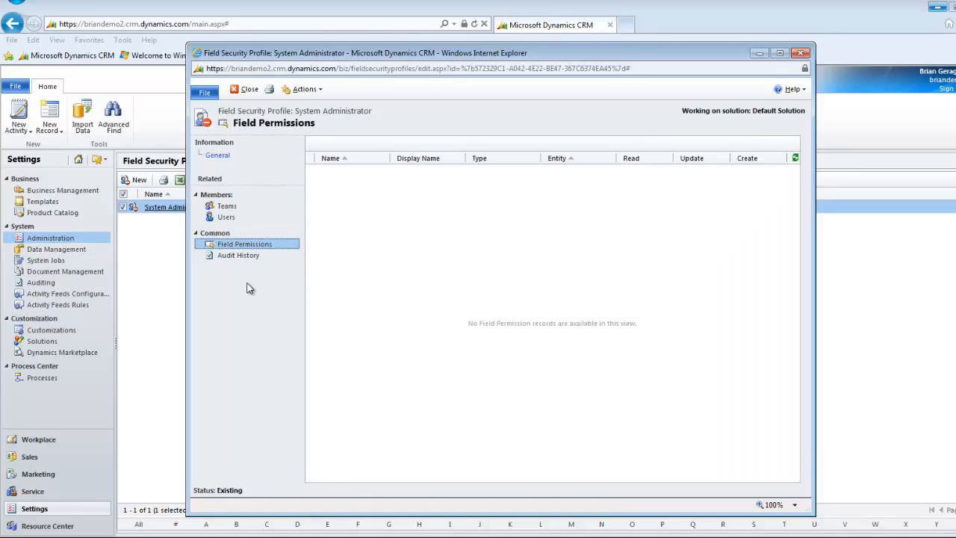
pyautogui.moveTo(348, 312)
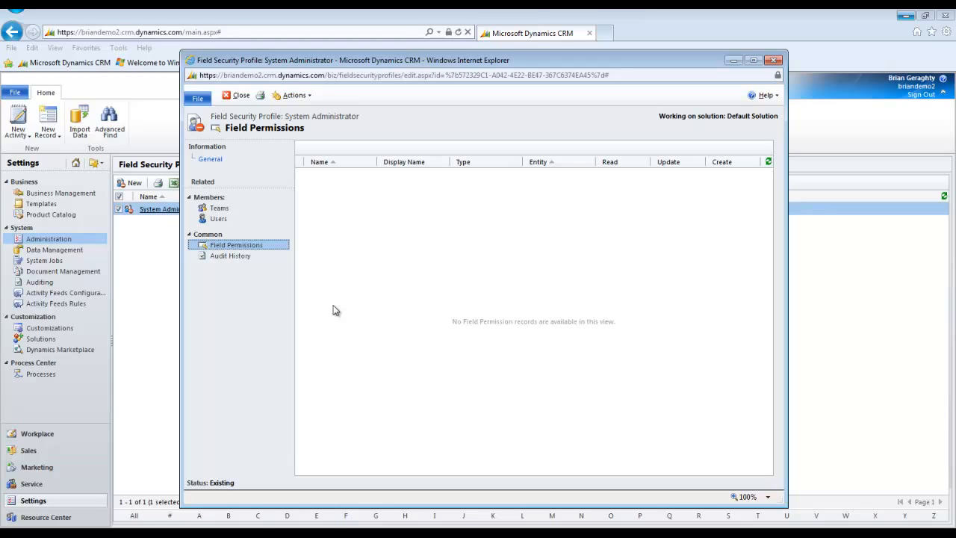
pyautogui.moveTo(173, 383)
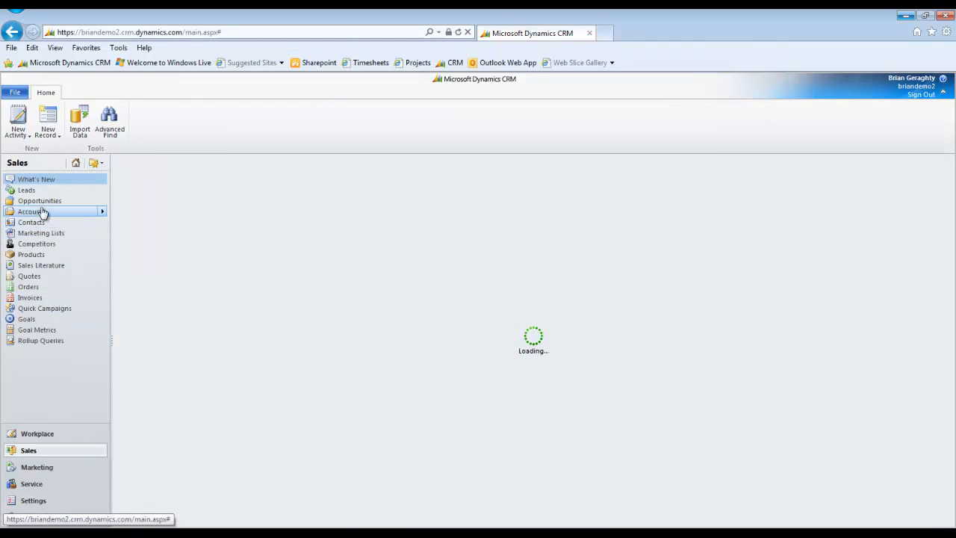
# From the Sales area's Opportunities list, start a new Opportunity record.
pyautogui.click(31, 211)
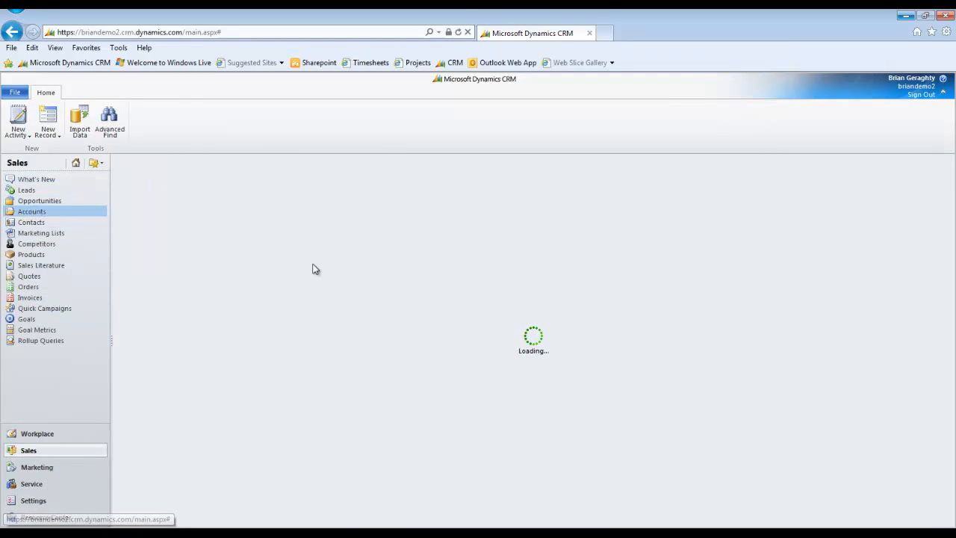
pyautogui.moveTo(100, 452)
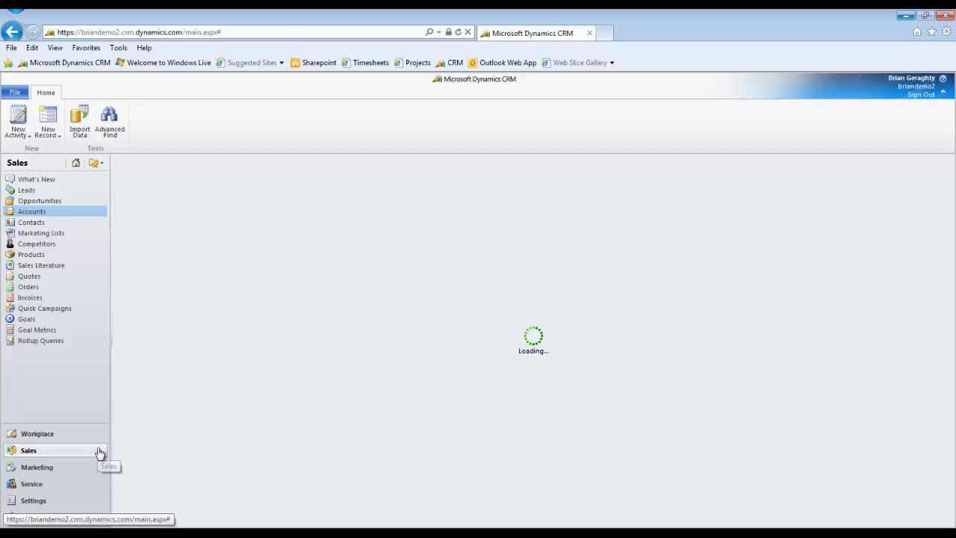
pyautogui.moveTo(40, 200)
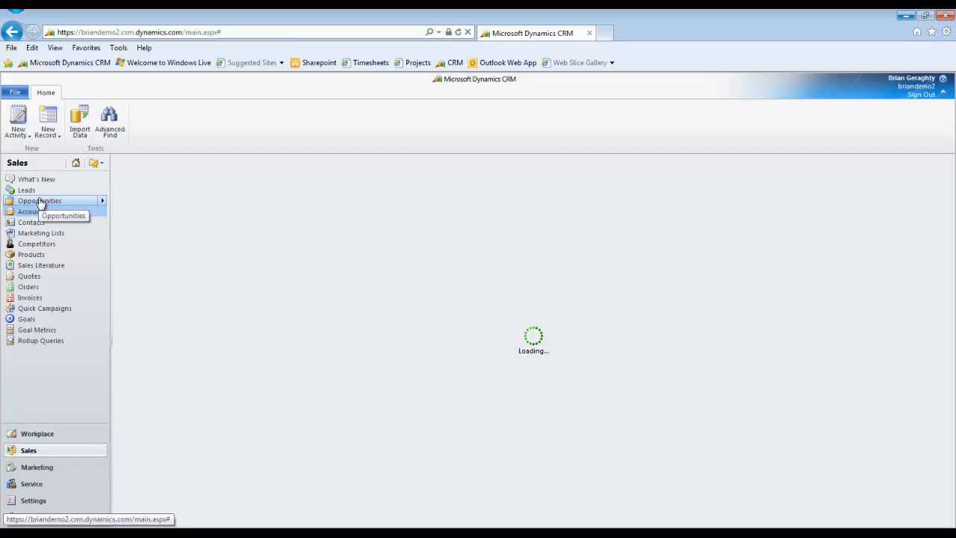
pyautogui.click(32, 212)
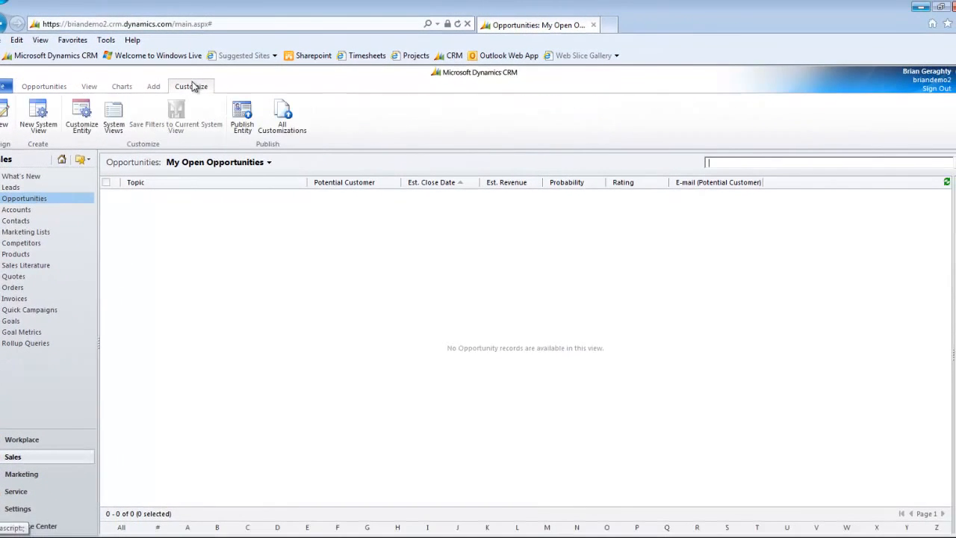
pyautogui.moveTo(179, 205)
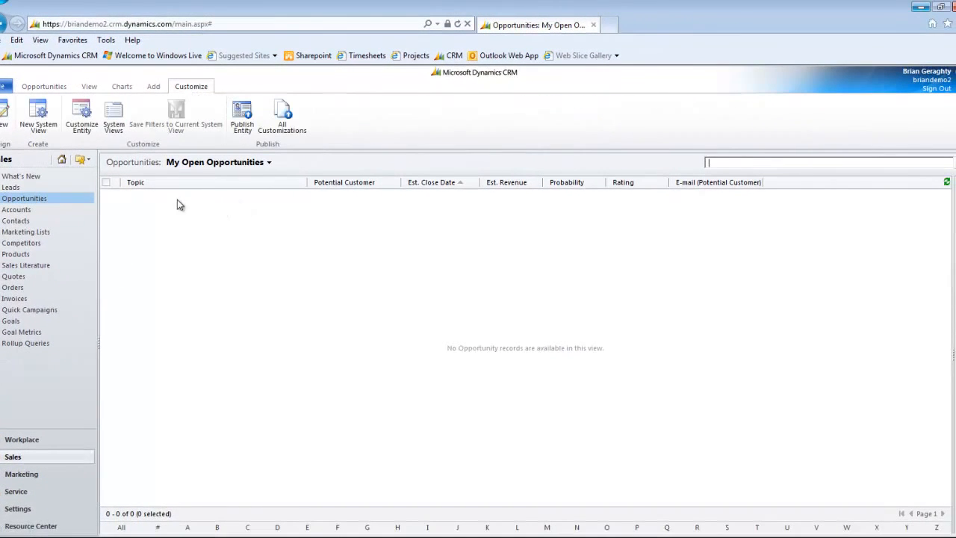
pyautogui.click(44, 86)
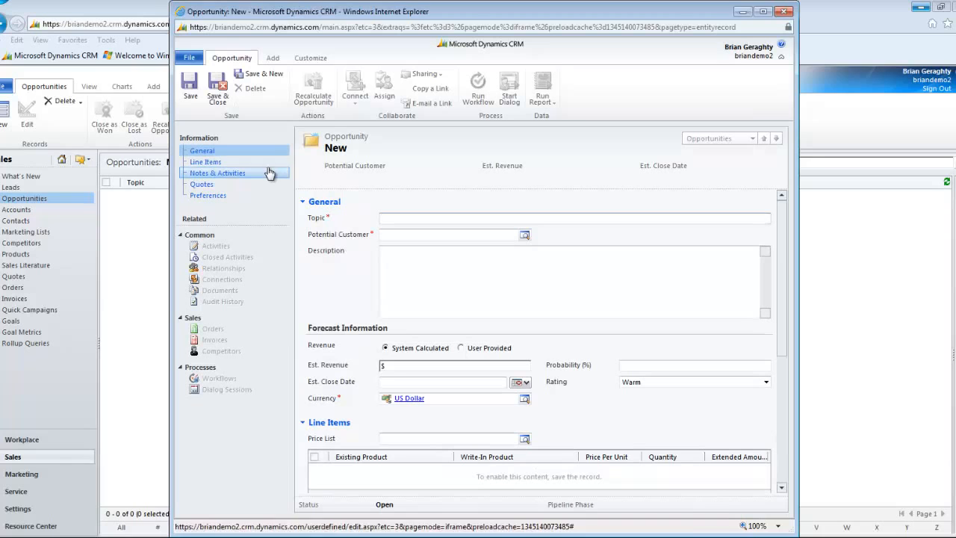
# Open the Opportunity form editor from Customize and show the Field Explorer.
pyautogui.click(310, 58)
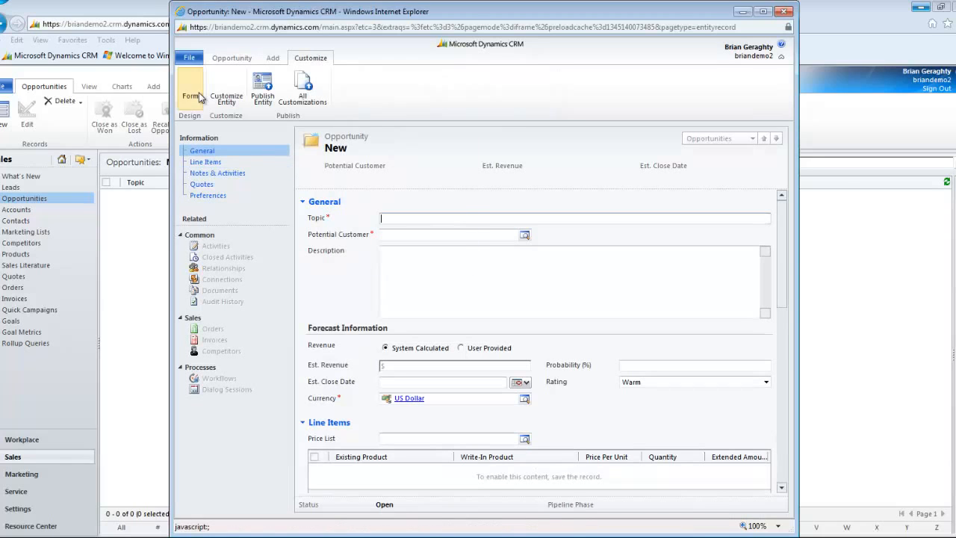
pyautogui.click(190, 89)
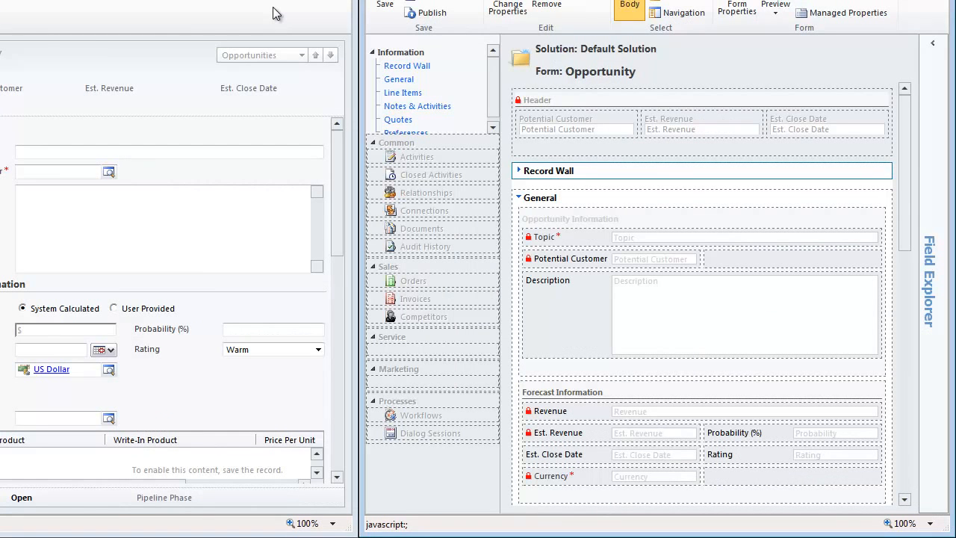
pyautogui.moveTo(491, 115)
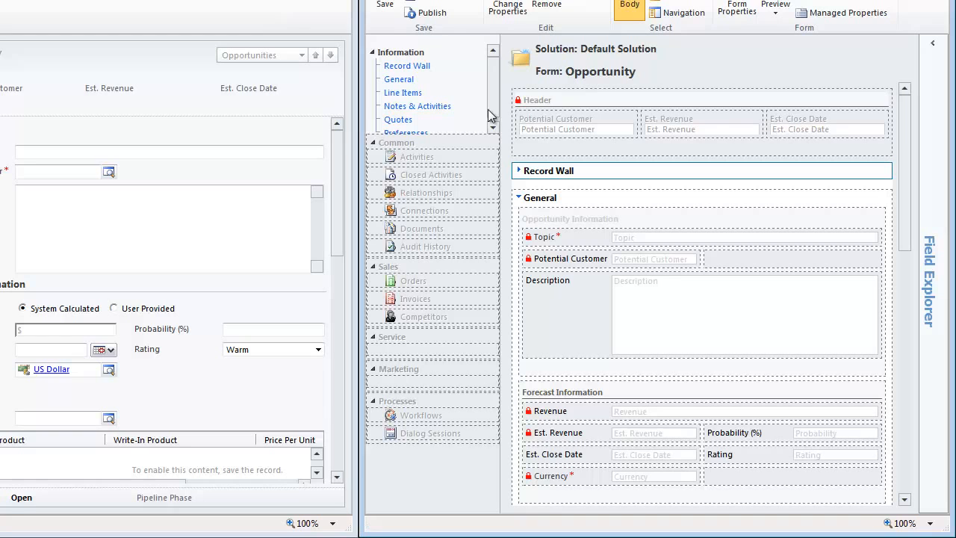
pyautogui.moveTo(923, 57)
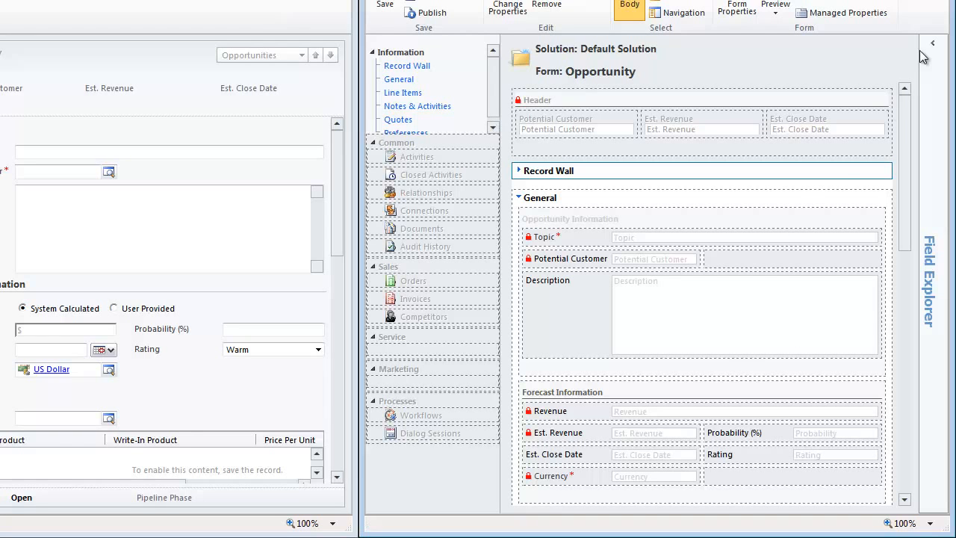
pyautogui.click(932, 42)
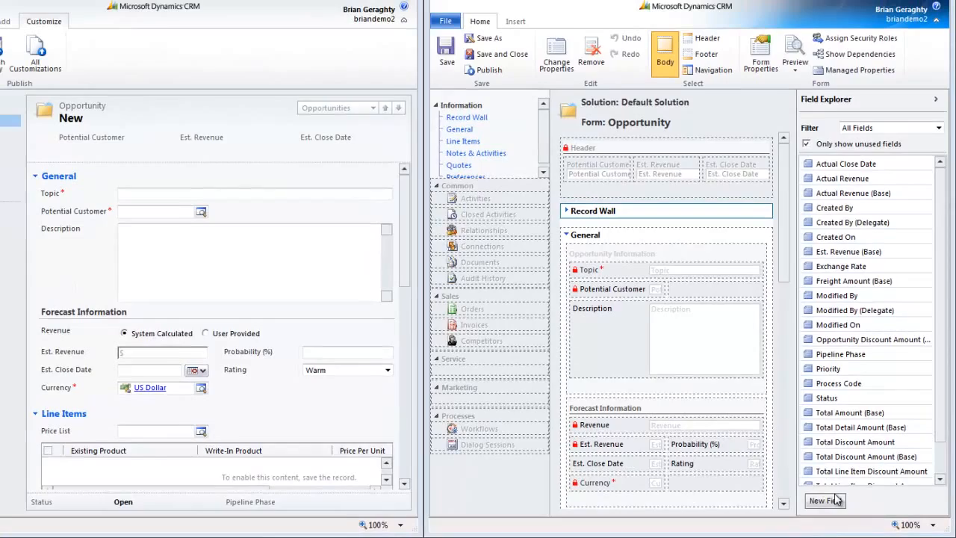
# Add a new field 'Opportunity Value' of type Currency with Field Security enabled, and save.
pyautogui.click(825, 500)
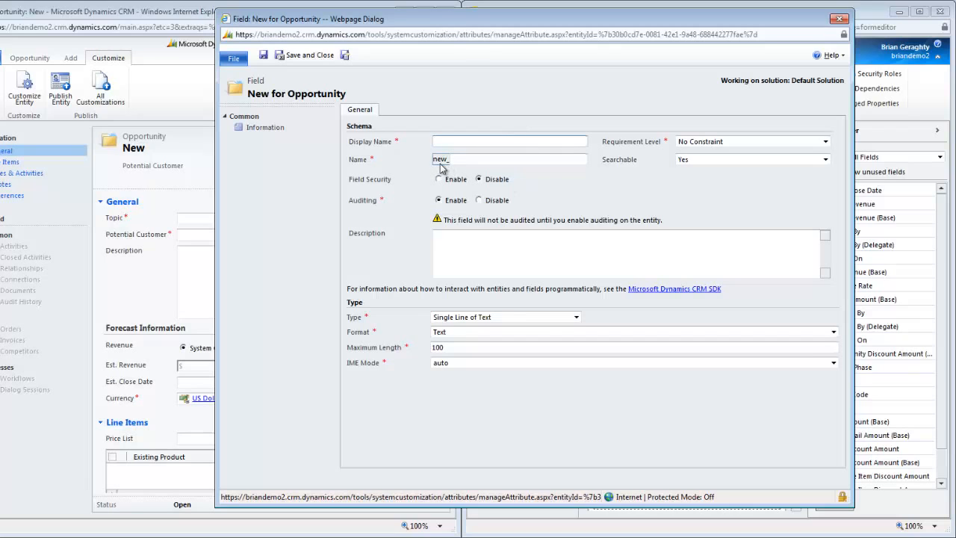
pyautogui.click(509, 142)
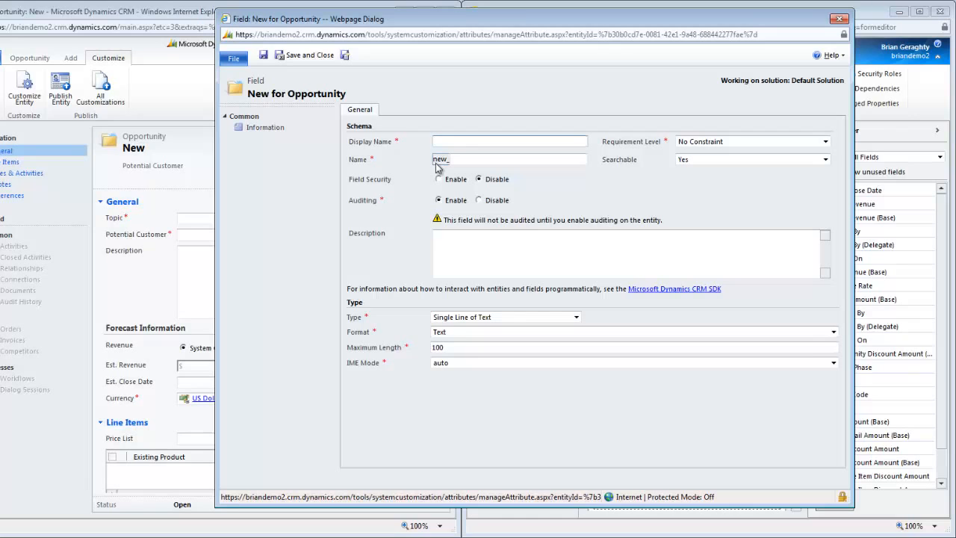
pyautogui.click(510, 141)
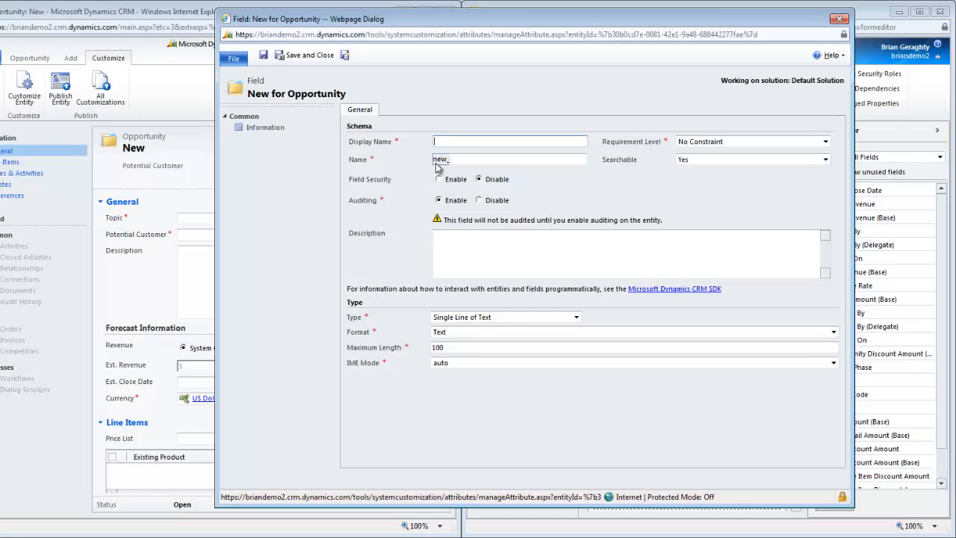
pyautogui.moveTo(444, 165)
pyautogui.write('O')
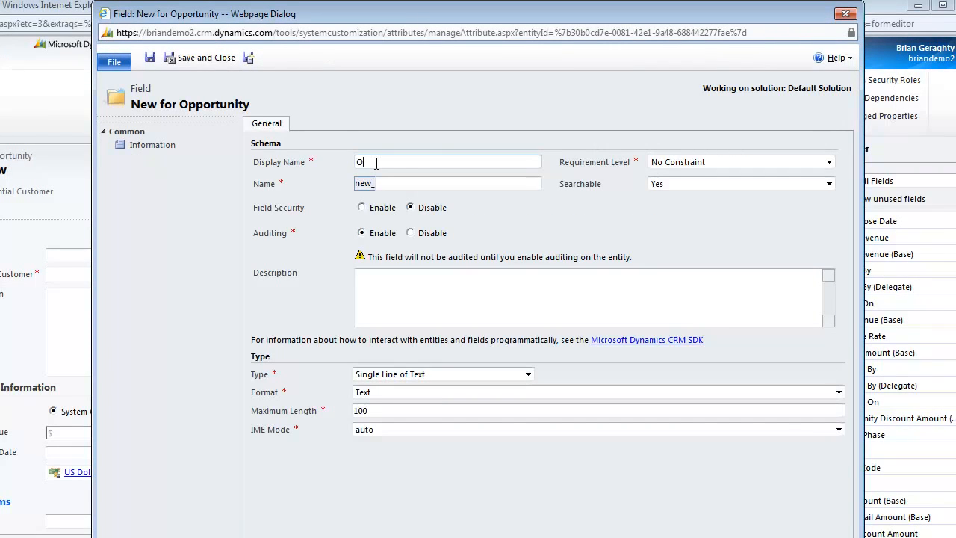
pyautogui.write('pportunity Value')
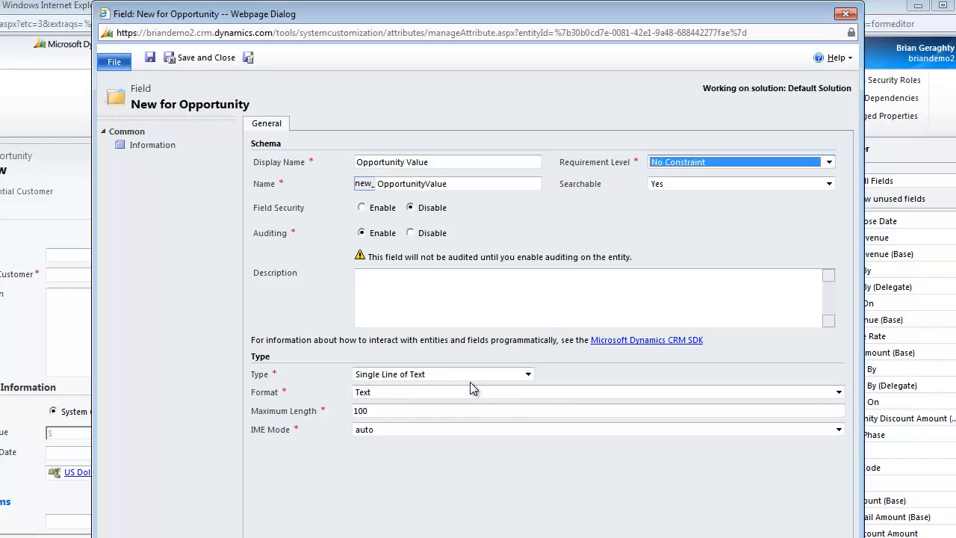
pyautogui.click(442, 373)
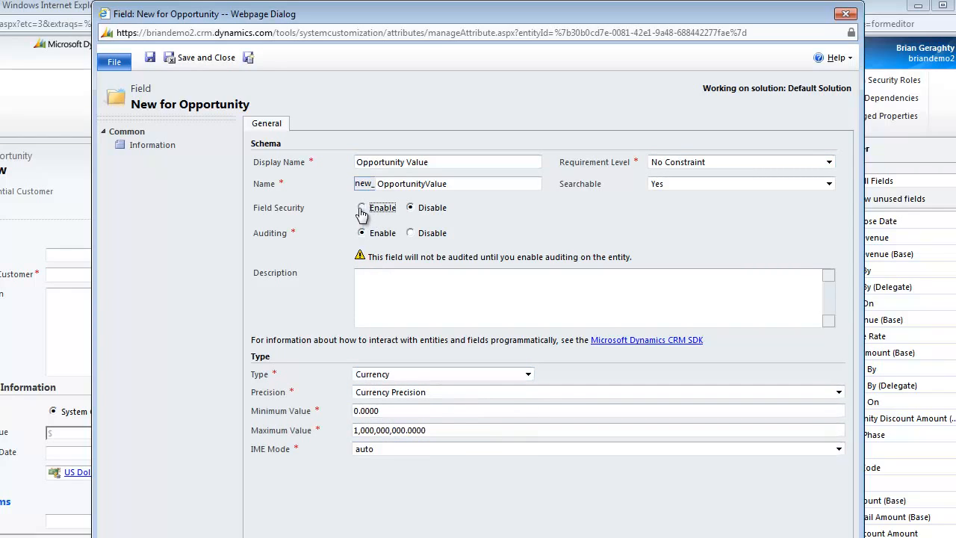
pyautogui.click(361, 208)
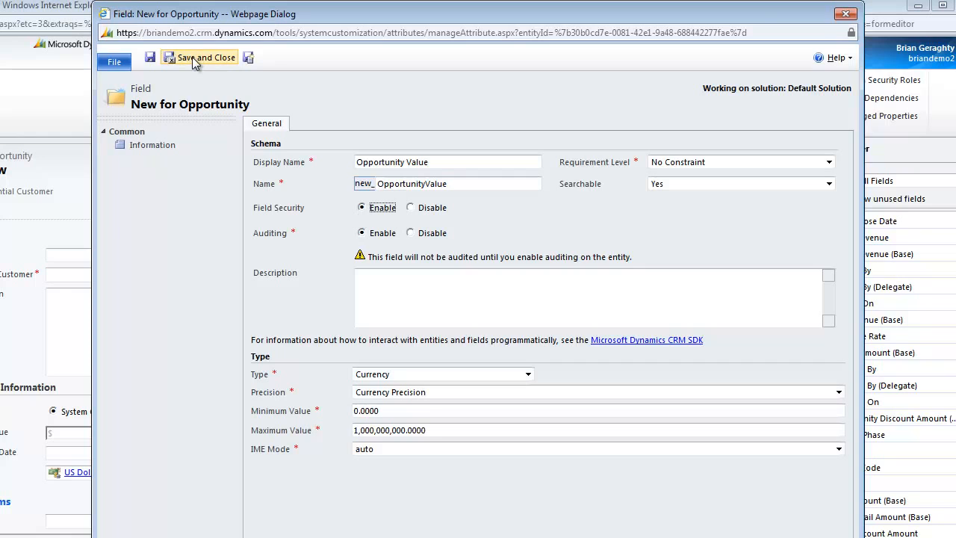
pyautogui.click(206, 57)
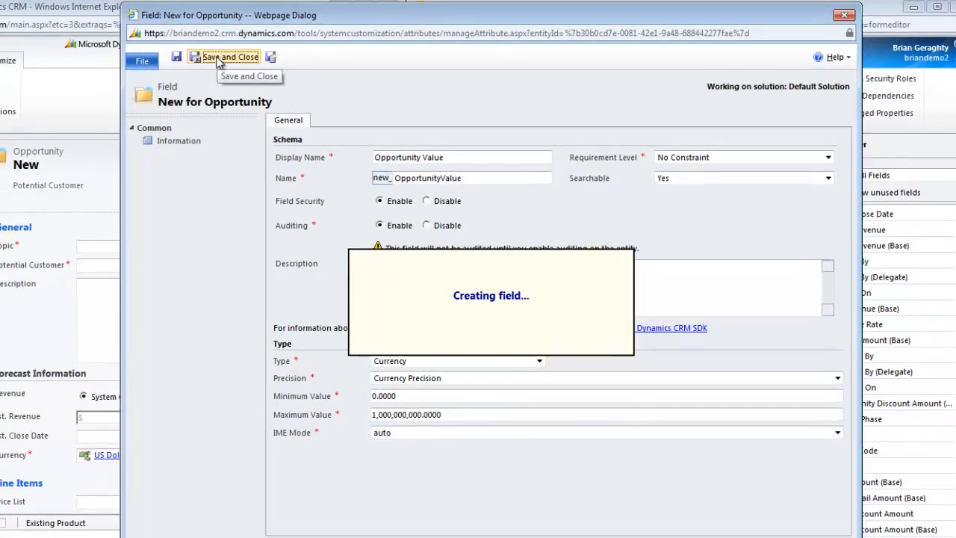
pyautogui.click(230, 57)
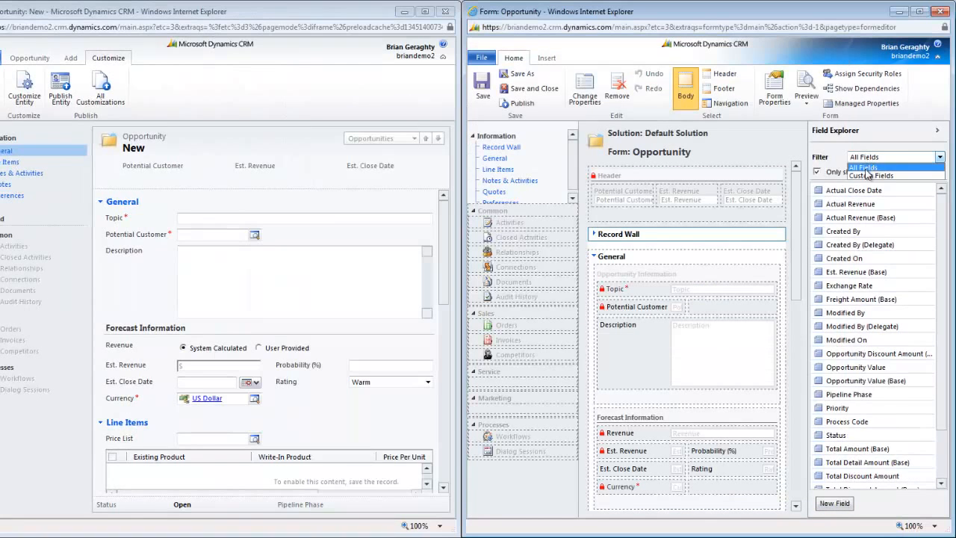
# Drag Opportunity Value from Custom Fields into Forecast Information and confirm its properties.
pyautogui.click(871, 174)
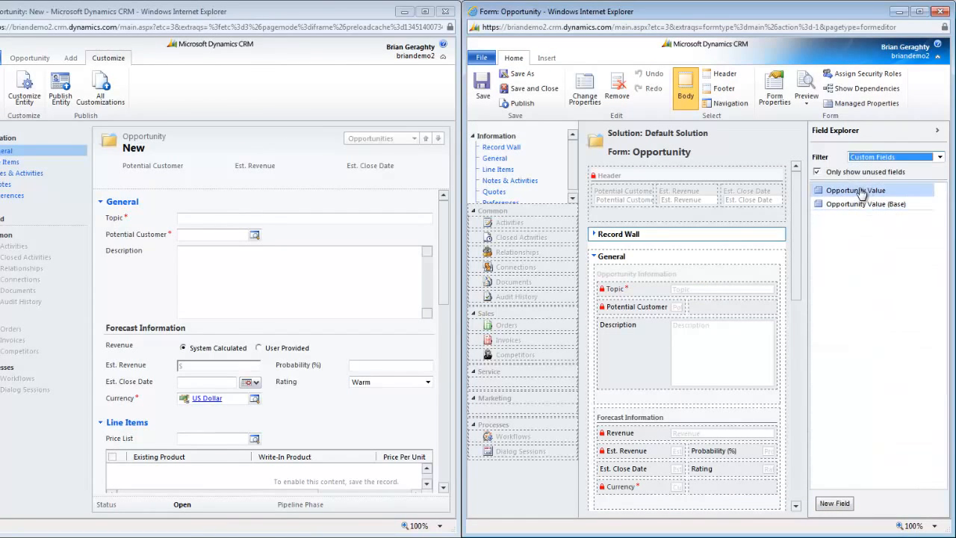
pyautogui.moveTo(855, 190)
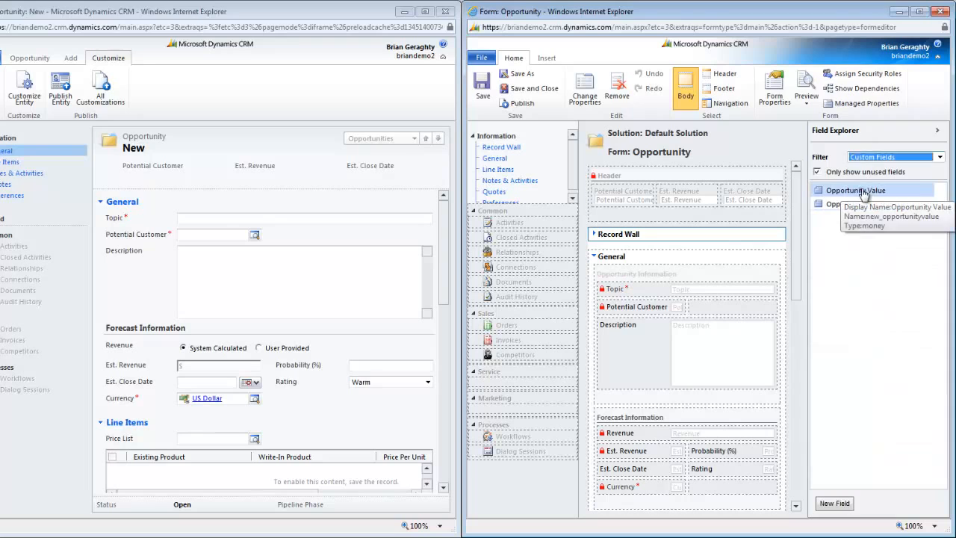
pyautogui.moveTo(855, 190); pyautogui.dragTo(665, 433)
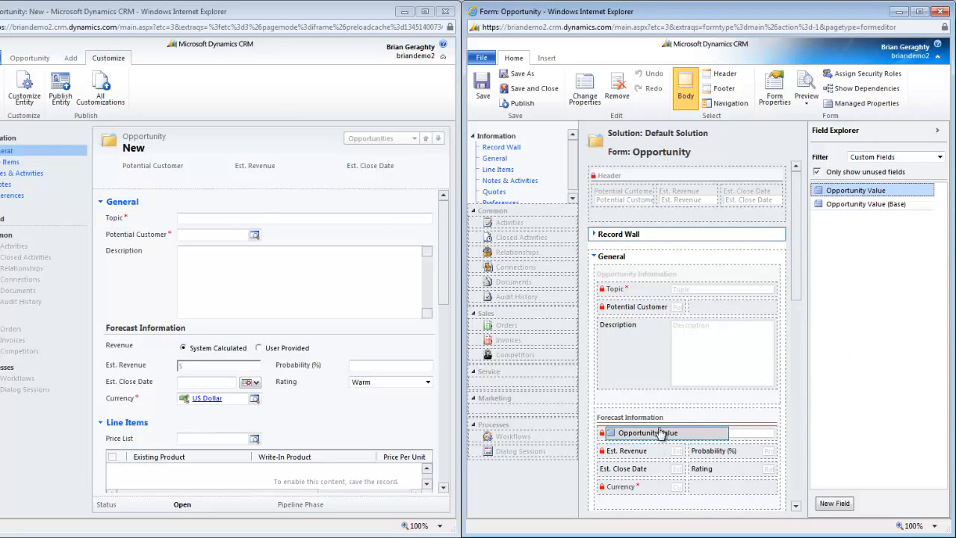
pyautogui.moveTo(853, 190); pyautogui.dragTo(672, 432)
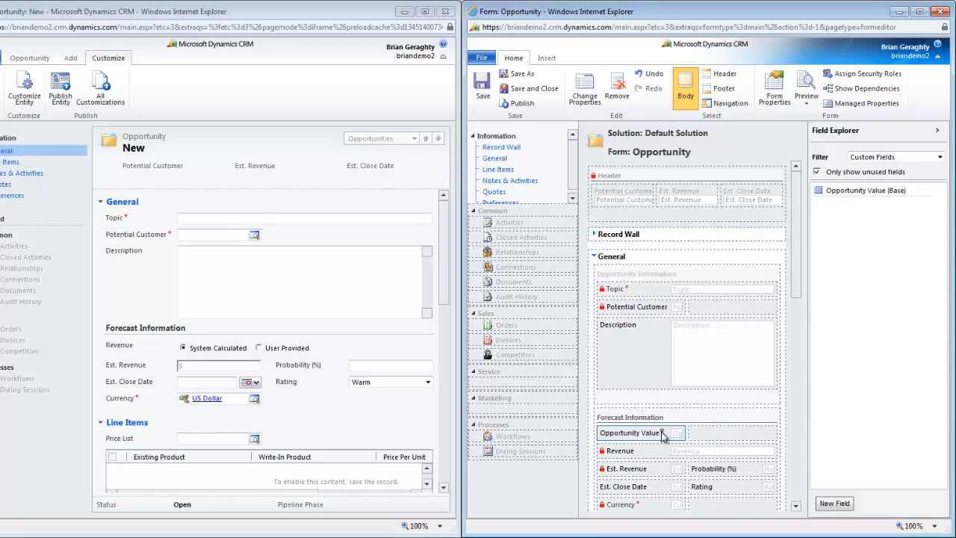
pyautogui.moveTo(659, 289)
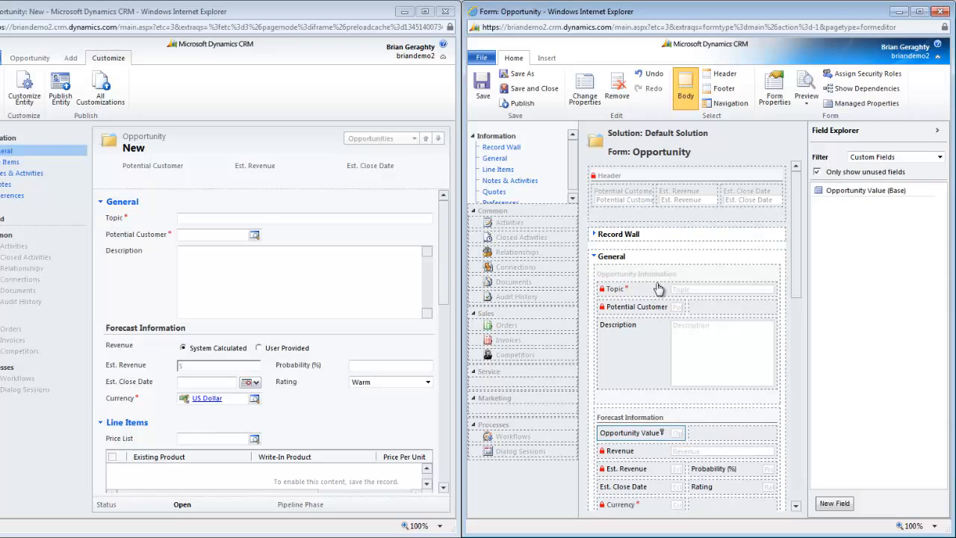
pyautogui.moveTo(630, 433)
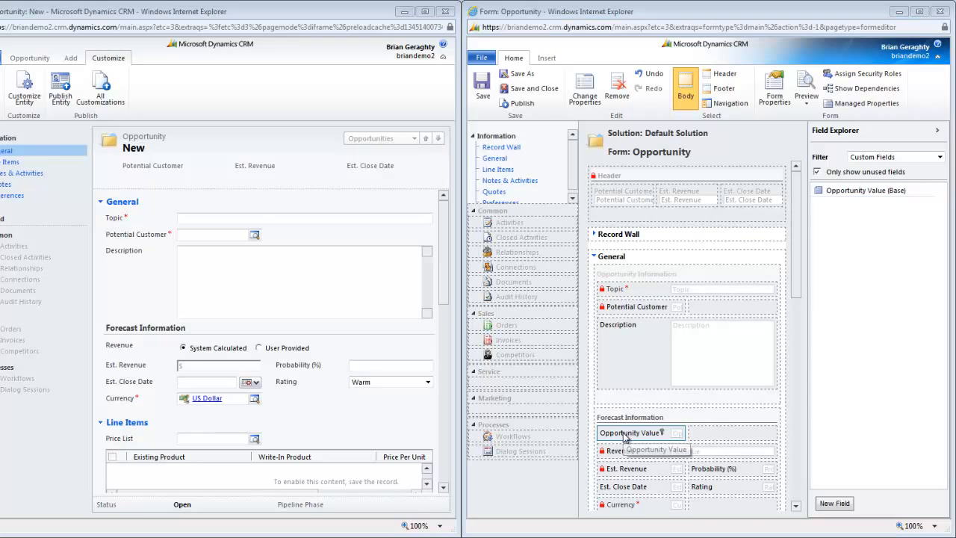
pyautogui.doubleClick(631, 433)
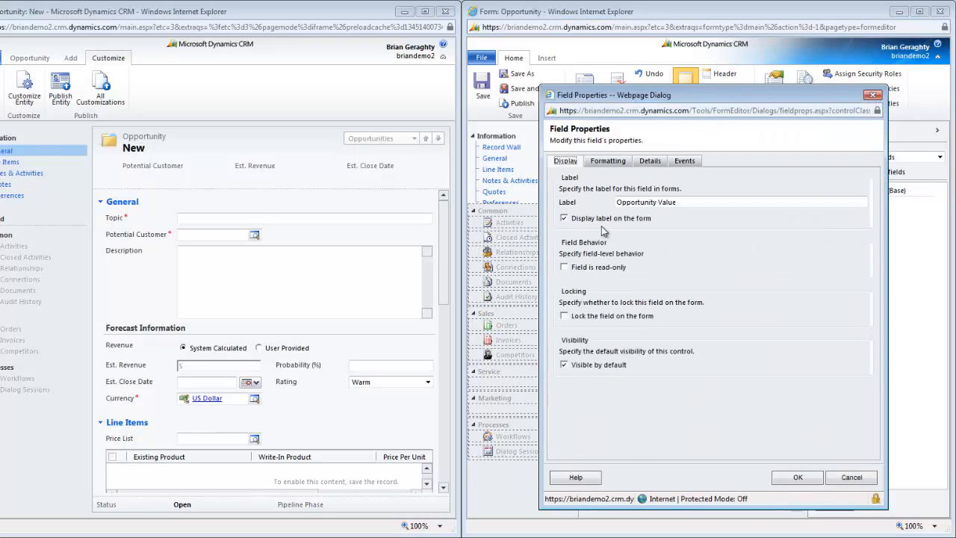
pyautogui.click(607, 161)
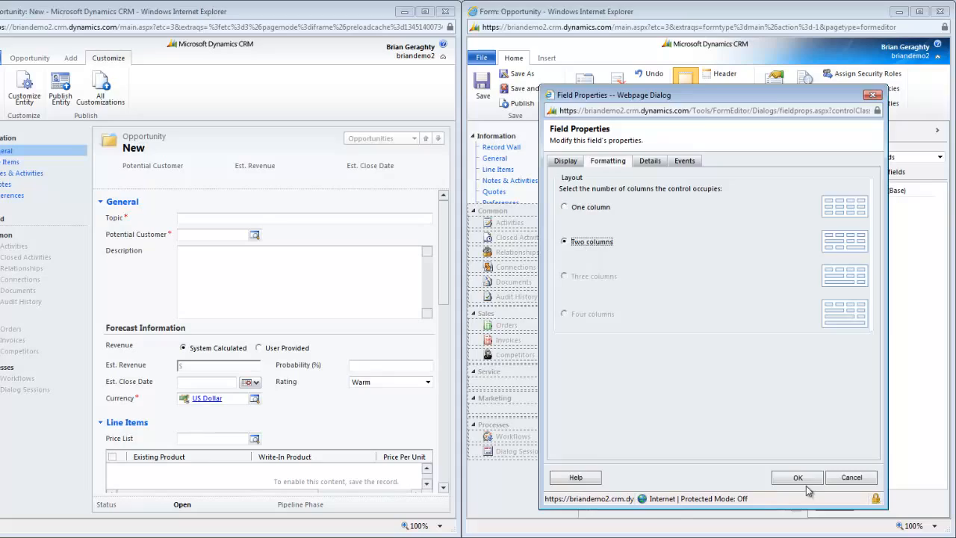
pyautogui.click(797, 478)
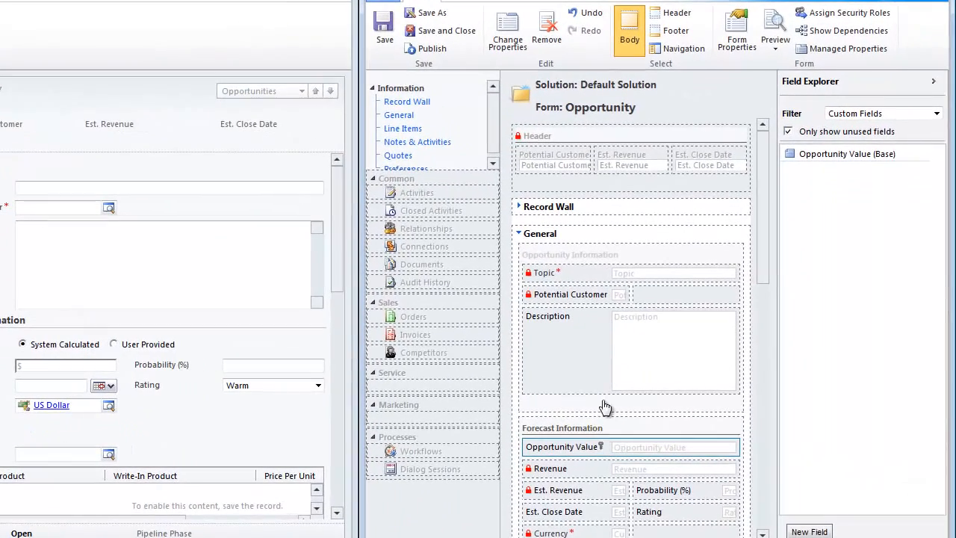
pyautogui.moveTo(432, 48)
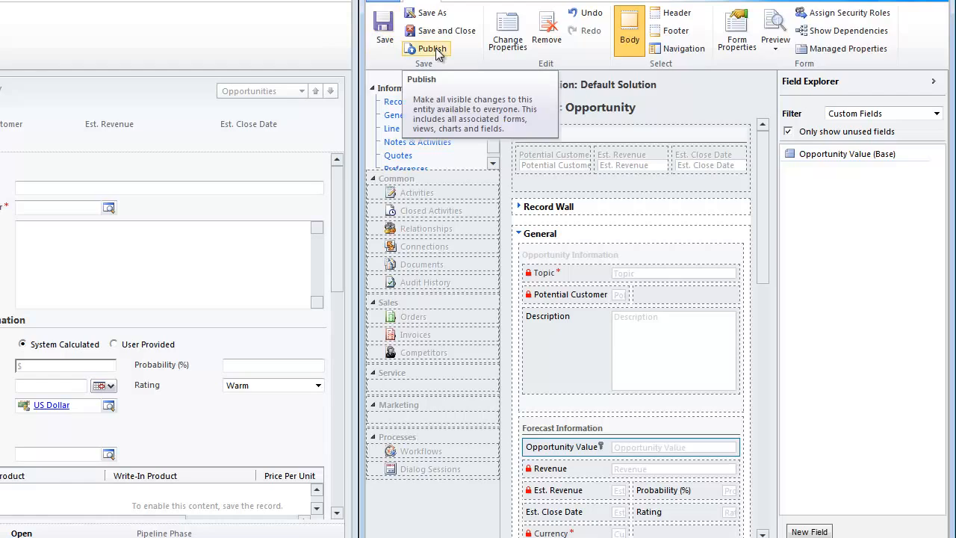
# Publish the Opportunity form customizations.
pyautogui.click(431, 47)
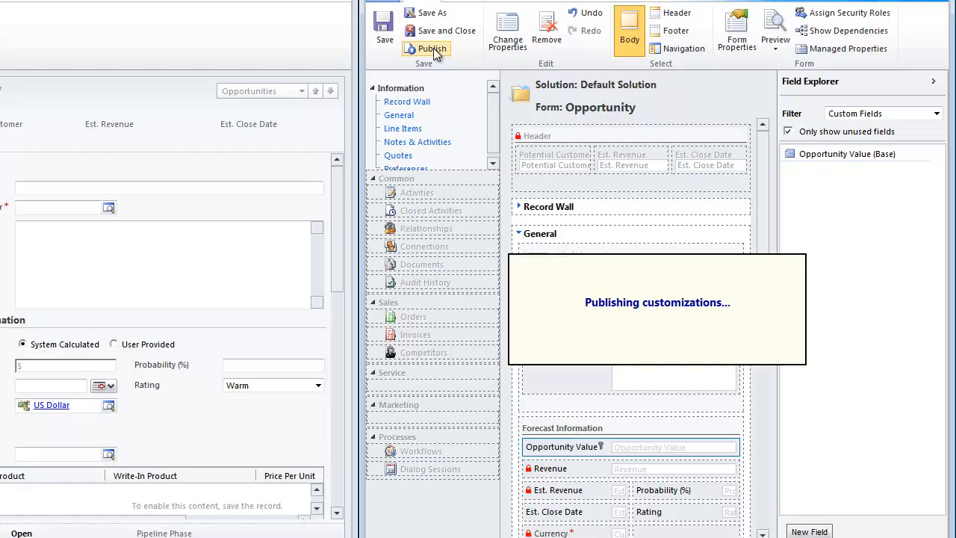
pyautogui.click(431, 48)
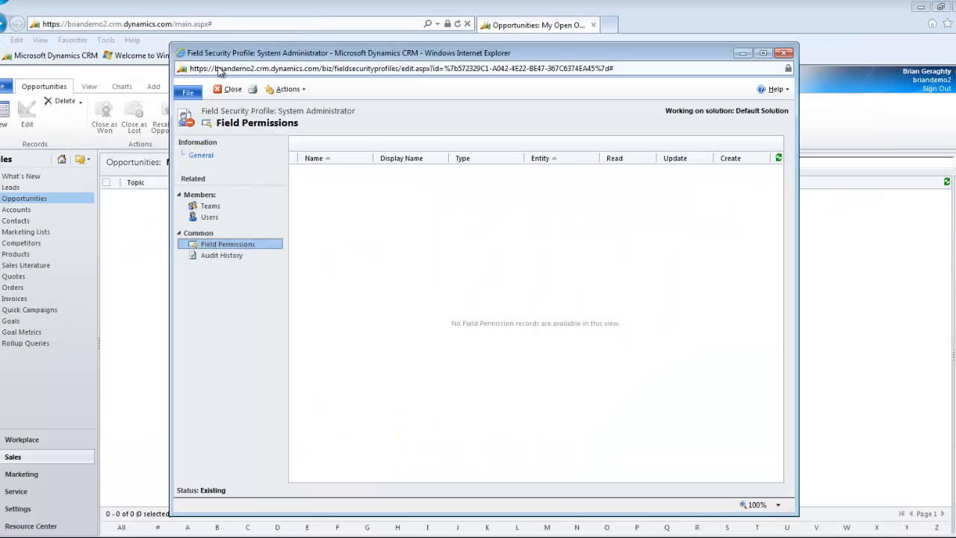
# Refresh the System Administrator profile's Field Permissions list to show Opportunity Value.
pyautogui.click(778, 157)
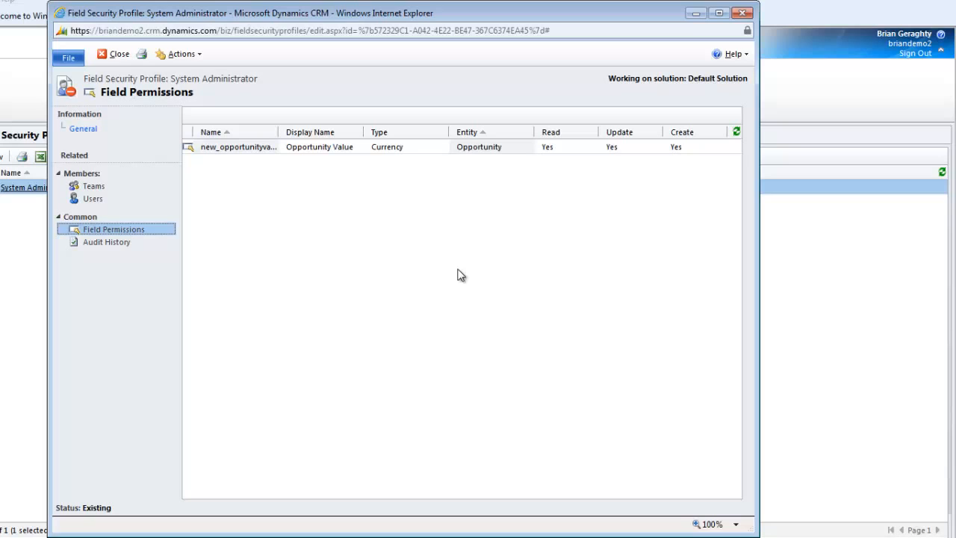
pyautogui.moveTo(244, 154)
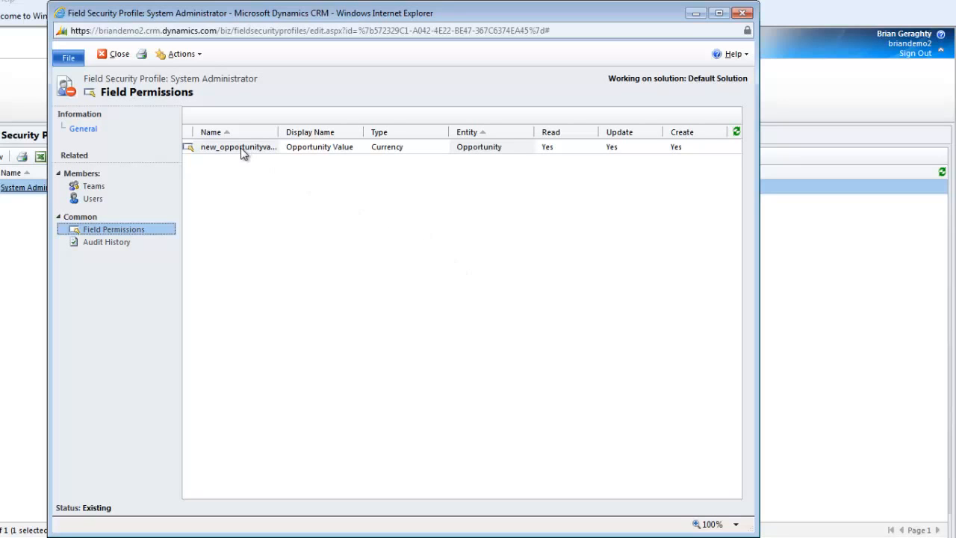
pyautogui.moveTo(607, 162)
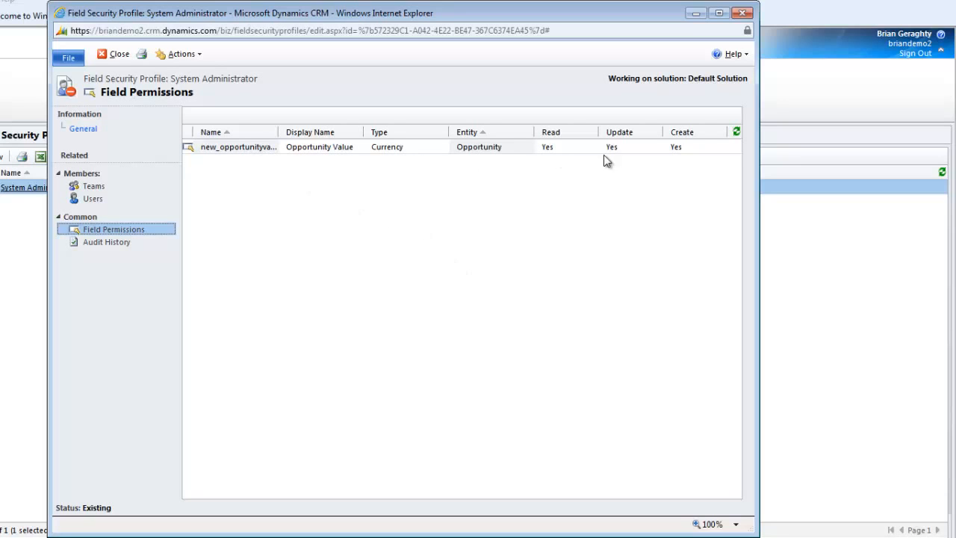
pyautogui.moveTo(660, 210)
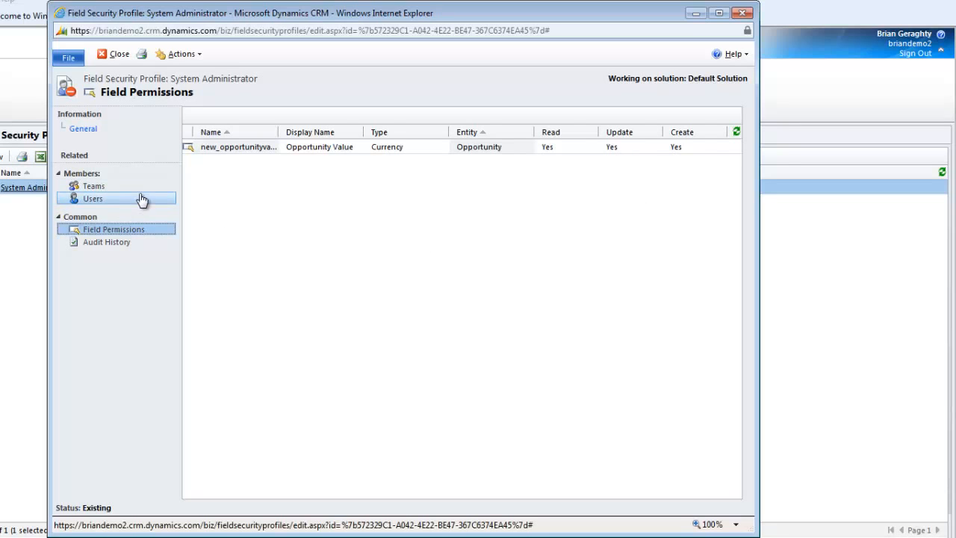
pyautogui.moveTo(236, 247)
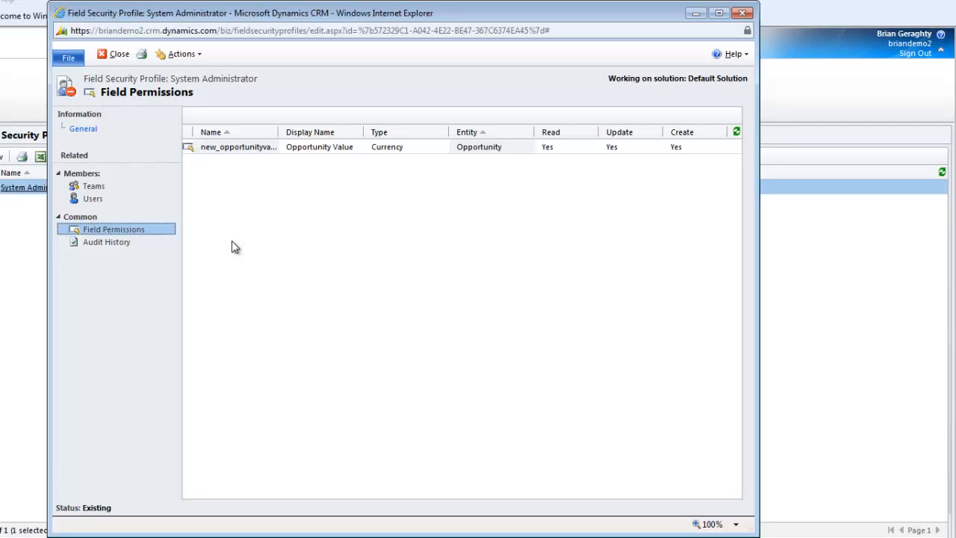
pyautogui.moveTo(221, 237)
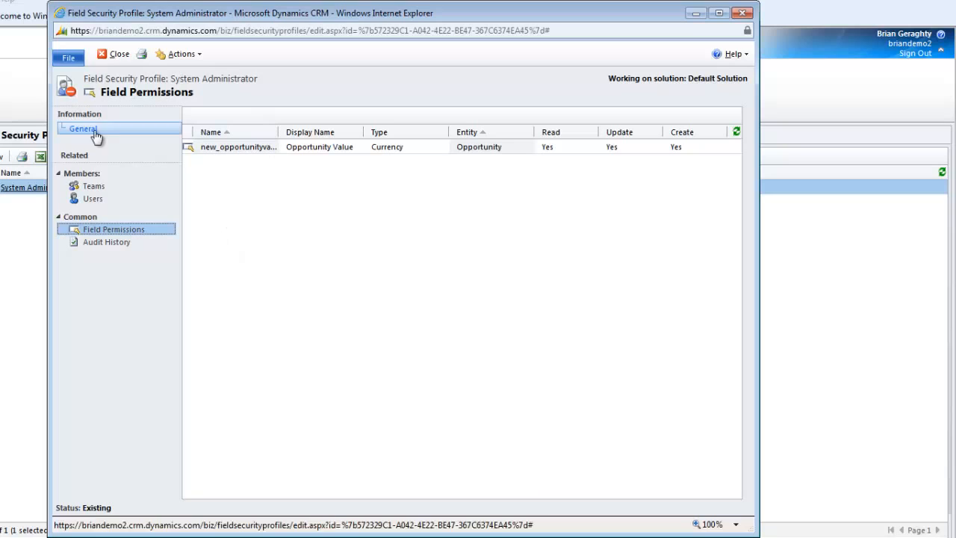
pyautogui.moveTo(224, 187)
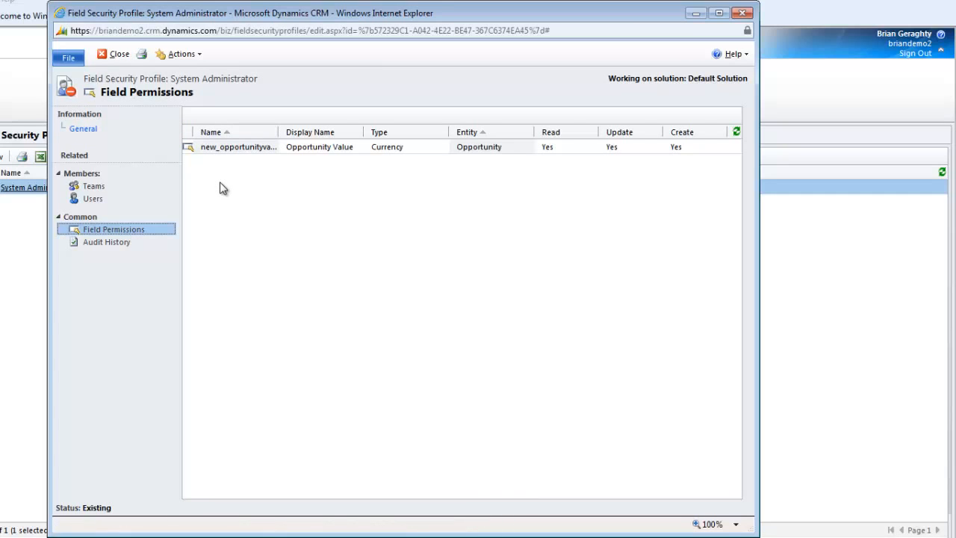
pyautogui.moveTo(246, 256)
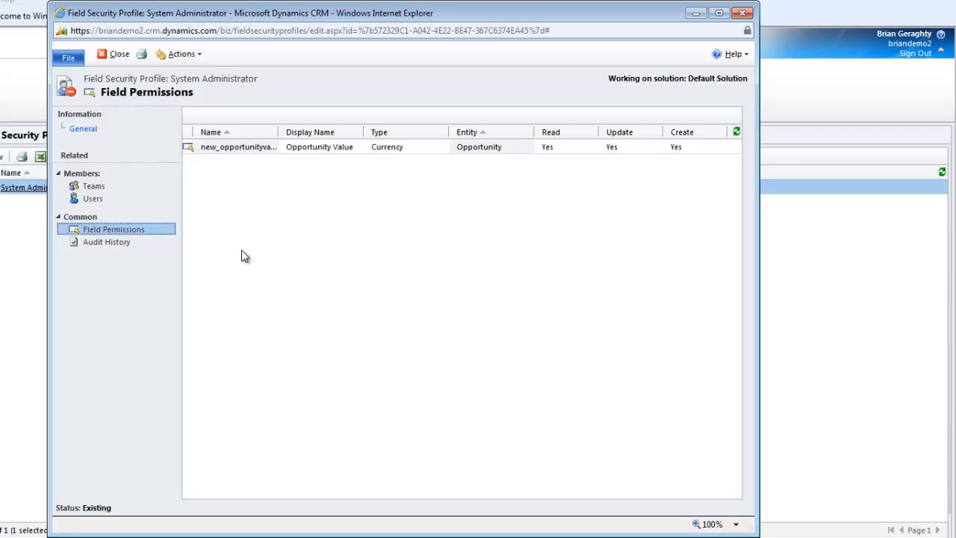
pyautogui.moveTo(702, 178)
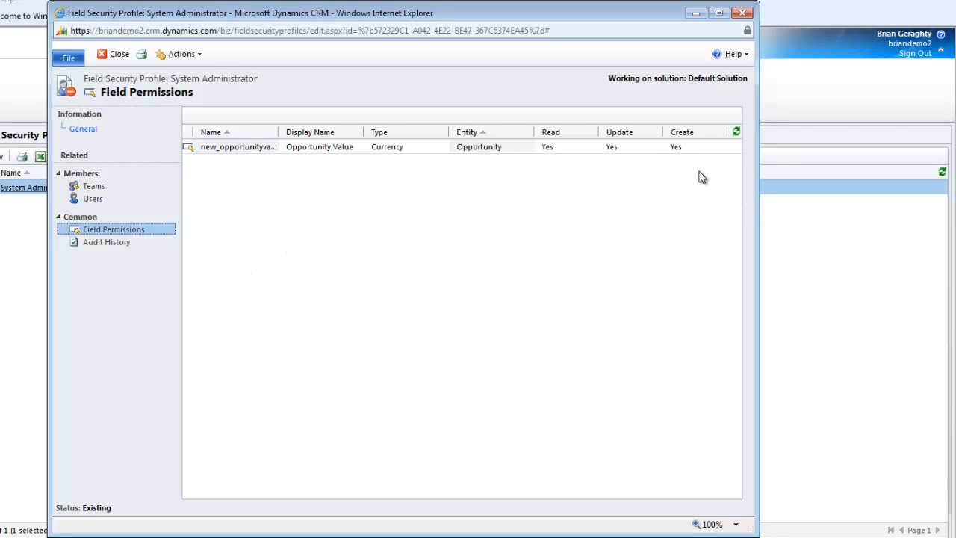
pyautogui.moveTo(695, 164)
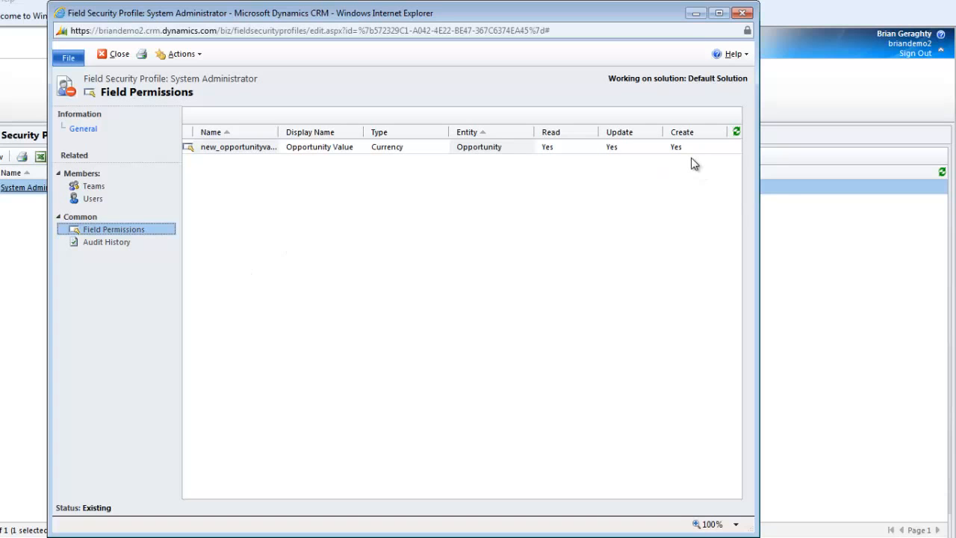